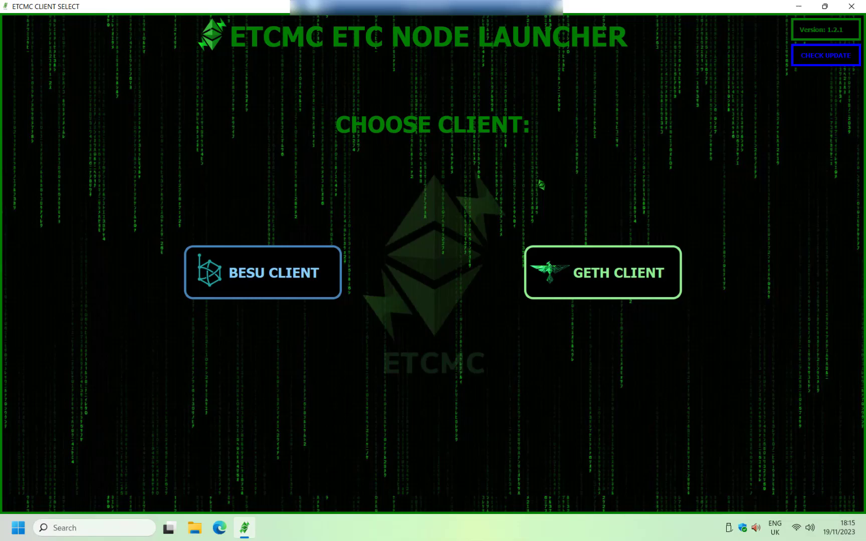
pyautogui.moveTo(546, 194)
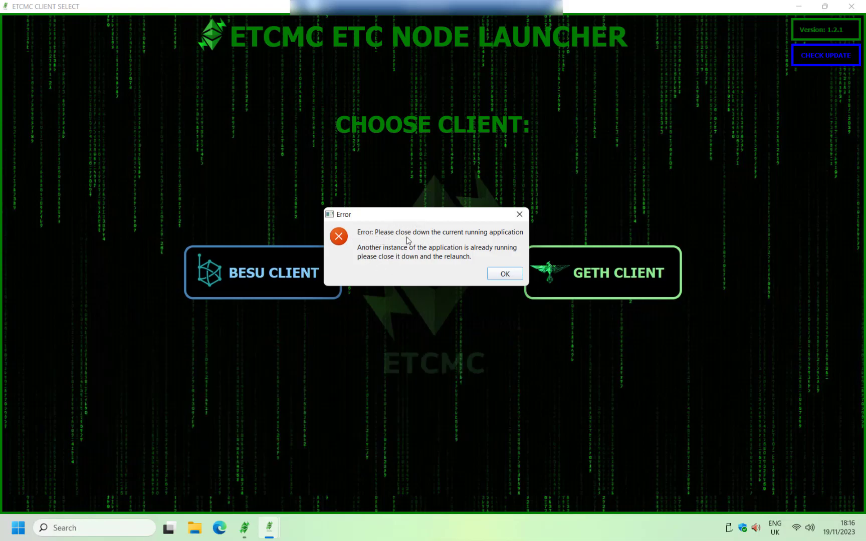
pyautogui.moveTo(458, 236)
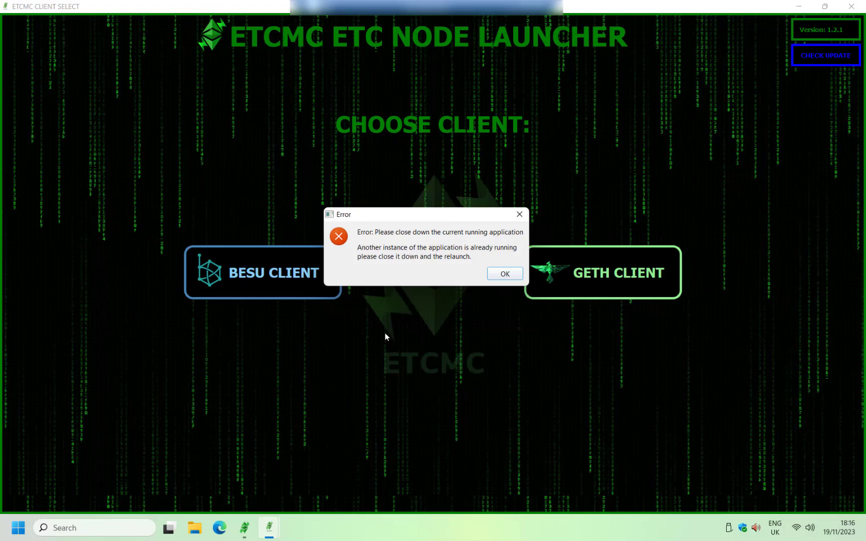
pyautogui.moveTo(505, 273)
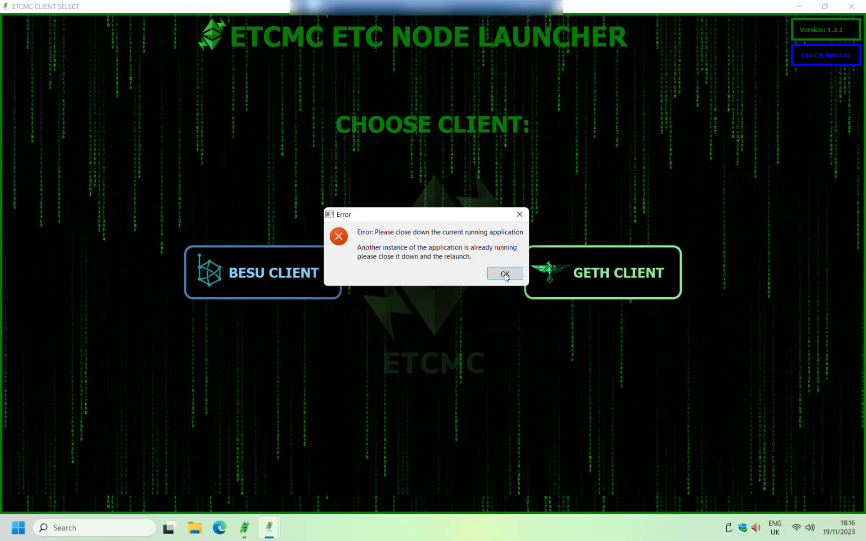
# Dismiss the already-running error, launch GETH CLIENT, and acknowledge the initializing notice
pyautogui.click(505, 273)
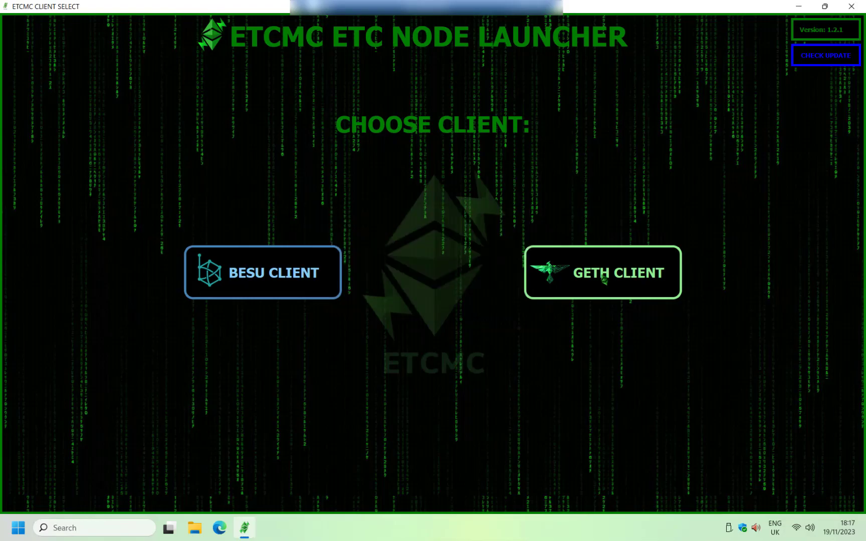
pyautogui.click(603, 272)
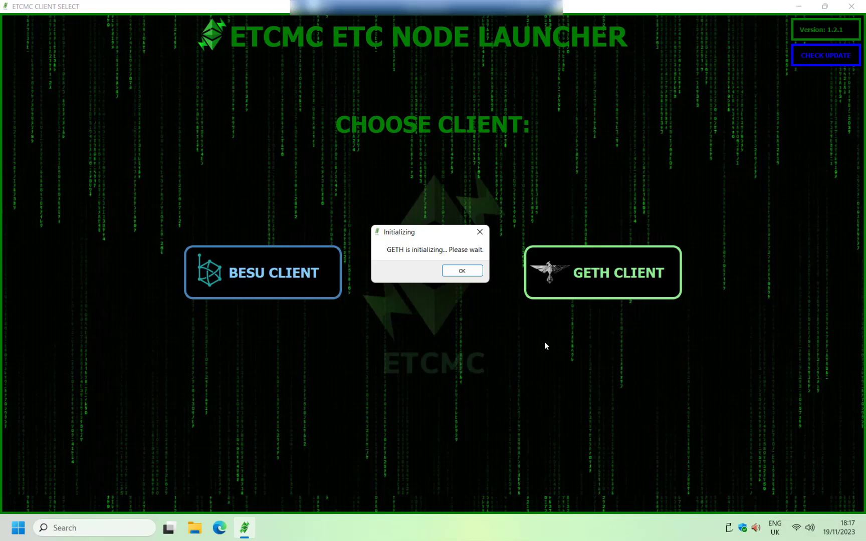
pyautogui.click(462, 270)
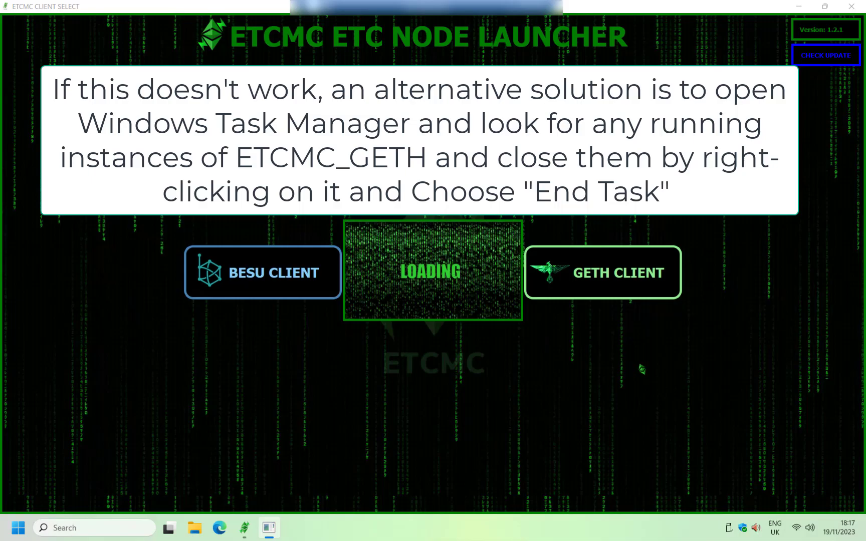
pyautogui.click(603, 273)
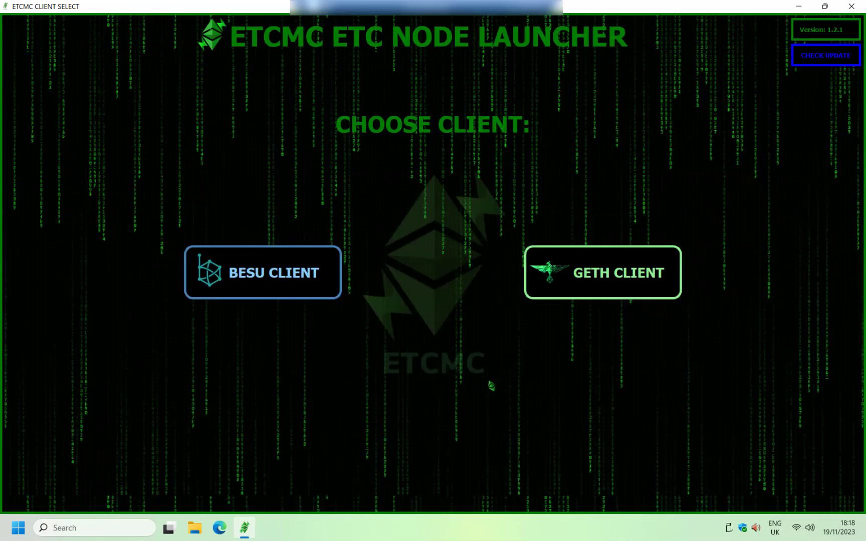
# Launch GETH CLIENT again and acknowledge the 'GETH is initializing' notice
pyautogui.click(603, 272)
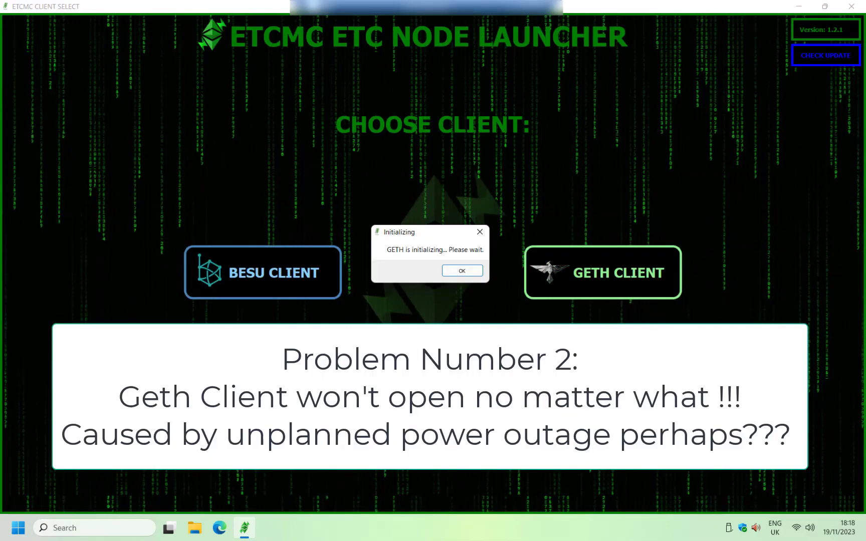
pyautogui.click(461, 270)
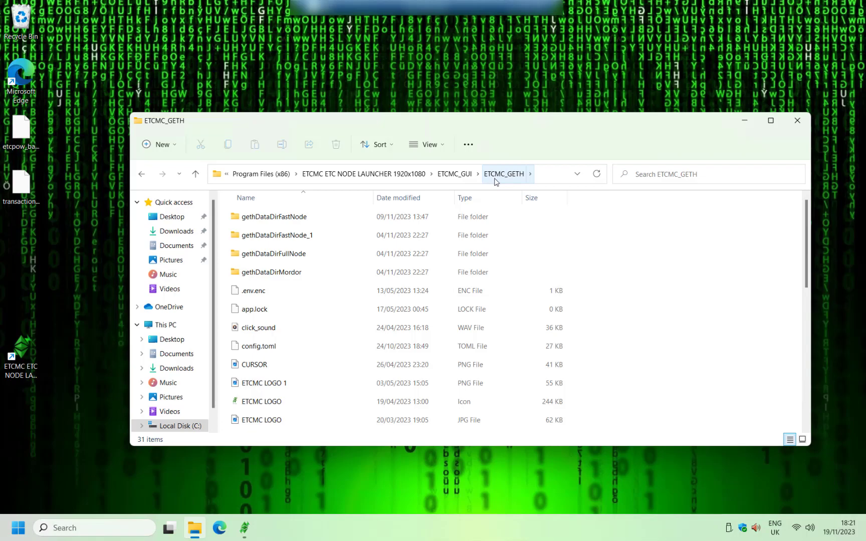
pyautogui.moveTo(235, 286)
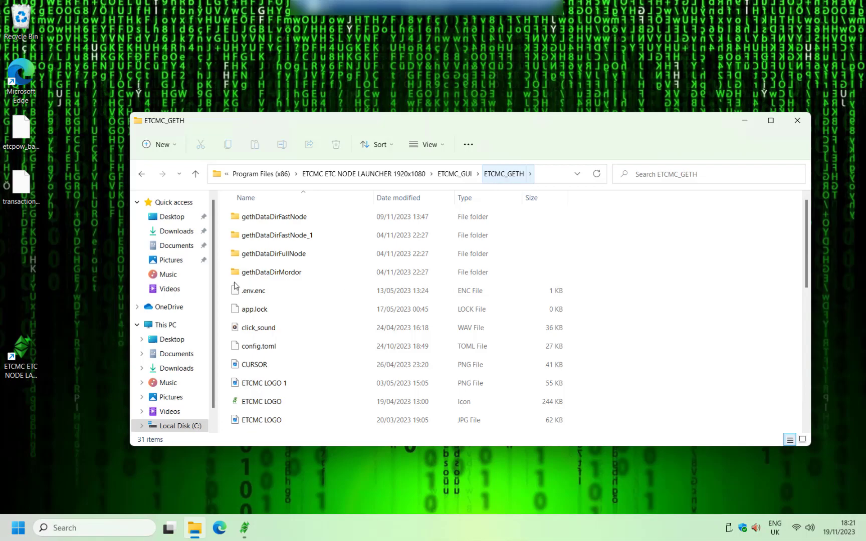
# Select etcpow_balance.txt.enc and its etcpow_balance.txt.enc.bak copy in ETCMC_GETH
pyautogui.scroll(-3)
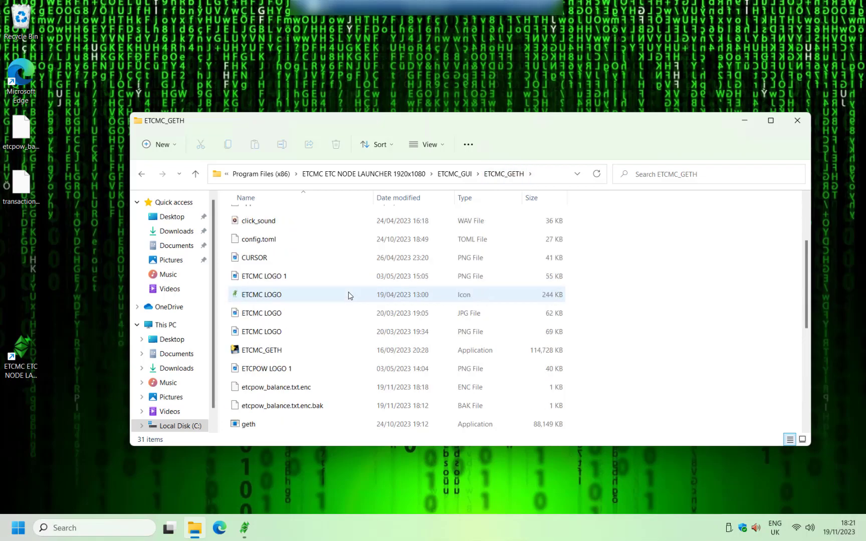
pyautogui.scroll(-3)
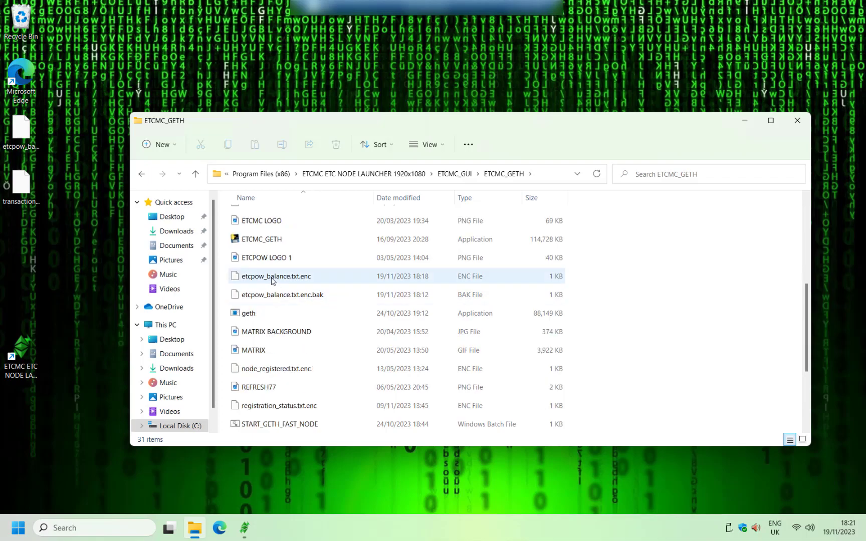
pyautogui.moveTo(296, 282)
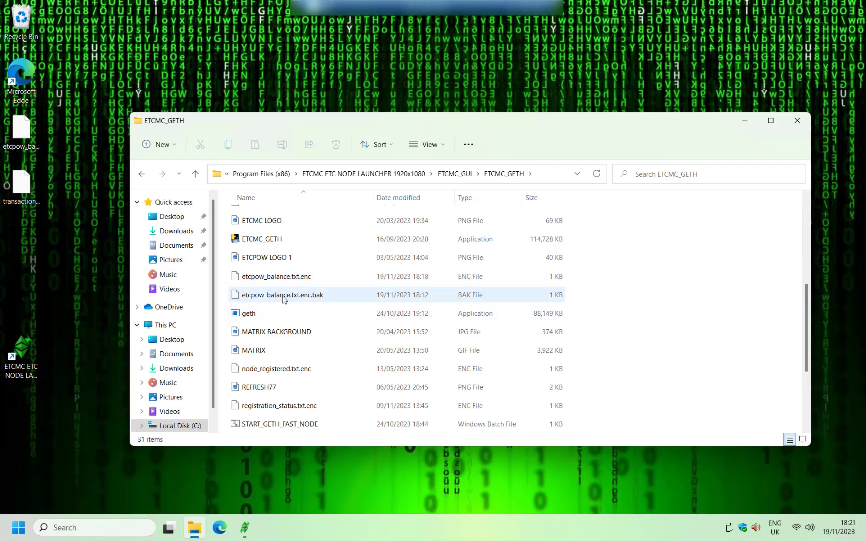
pyautogui.click(282, 295)
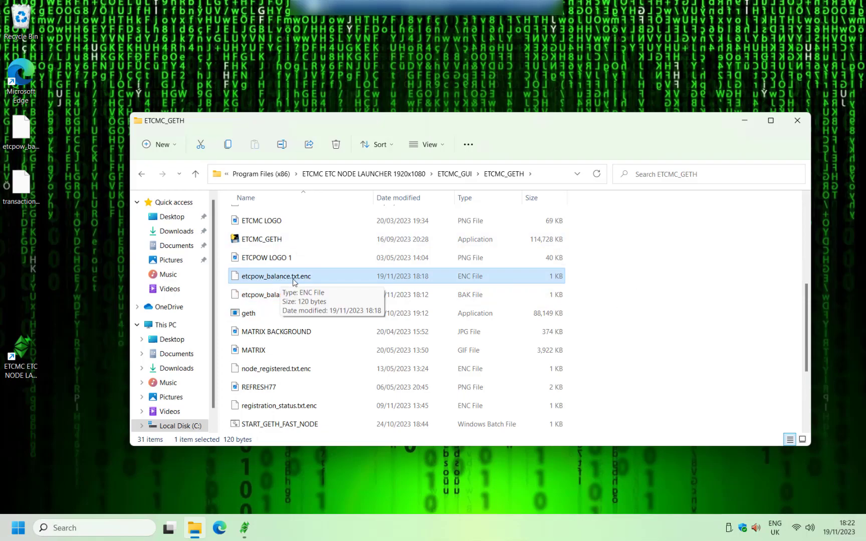
pyautogui.moveTo(320, 281)
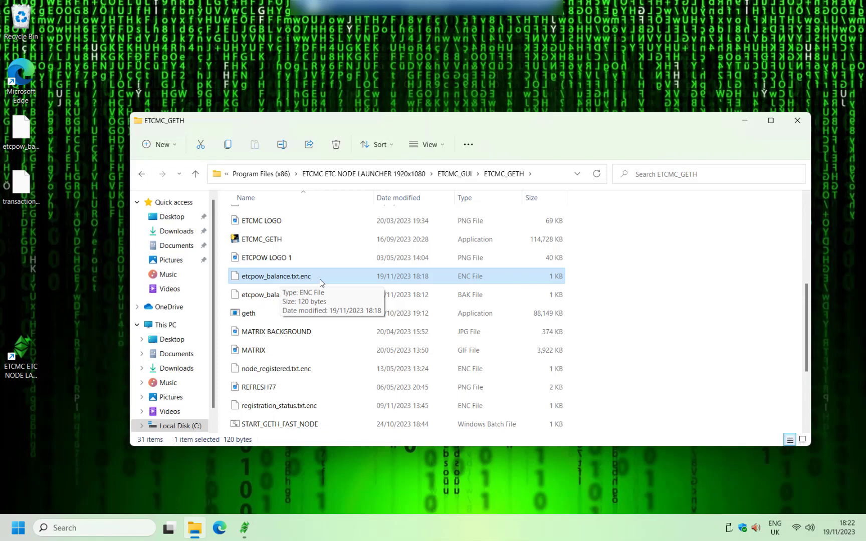
pyautogui.moveTo(317, 301)
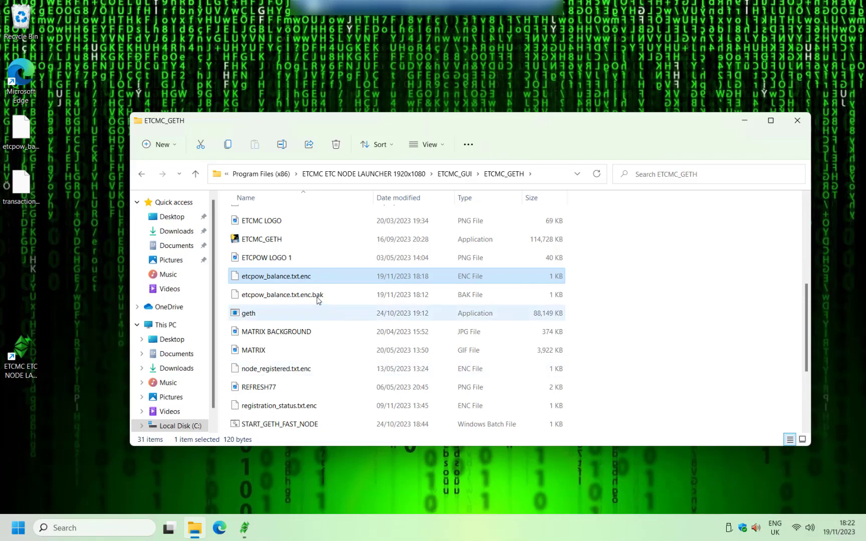
pyautogui.click(282, 295)
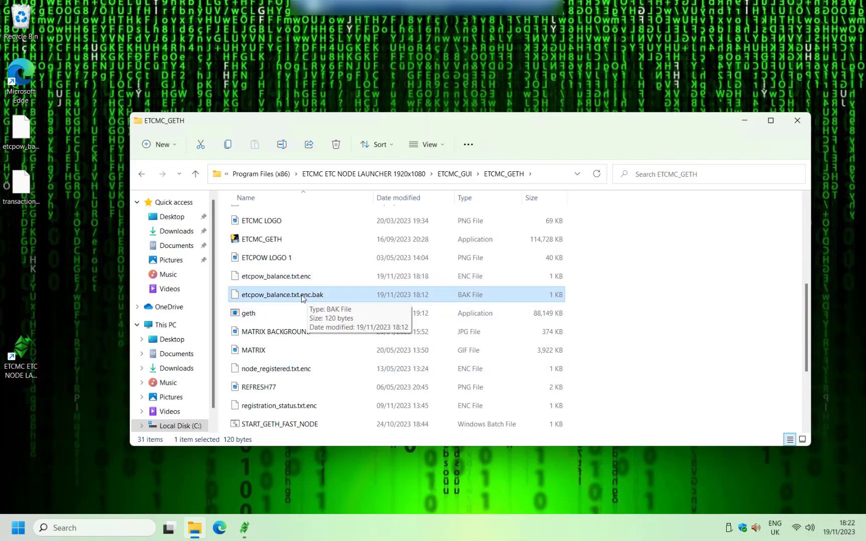
pyautogui.moveTo(315, 299)
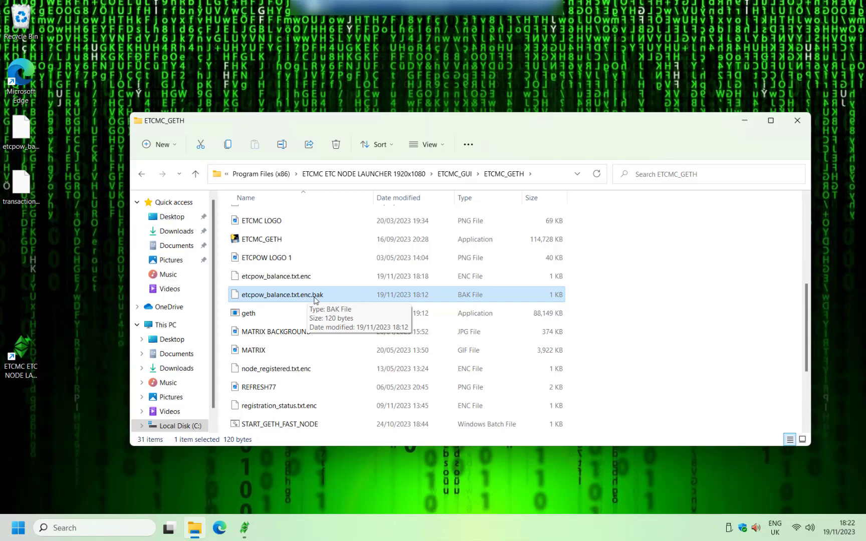
pyautogui.moveTo(275, 300)
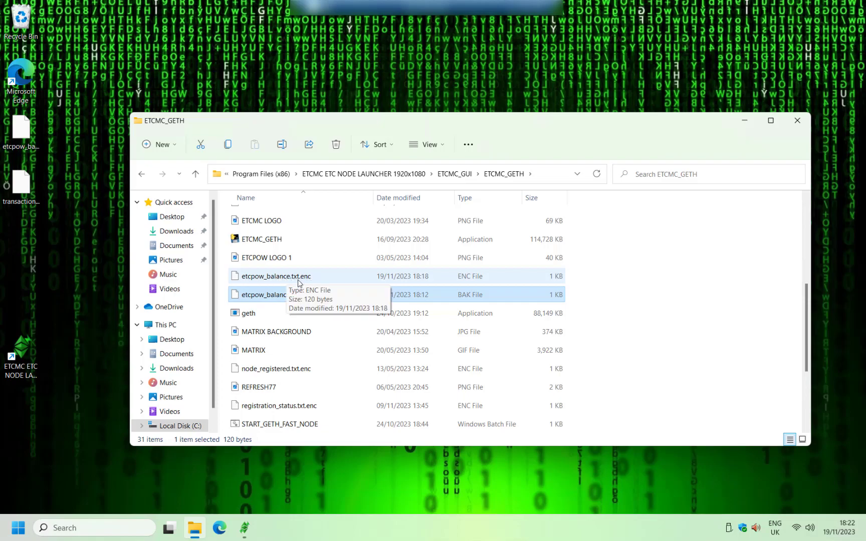
pyautogui.moveTo(344, 353)
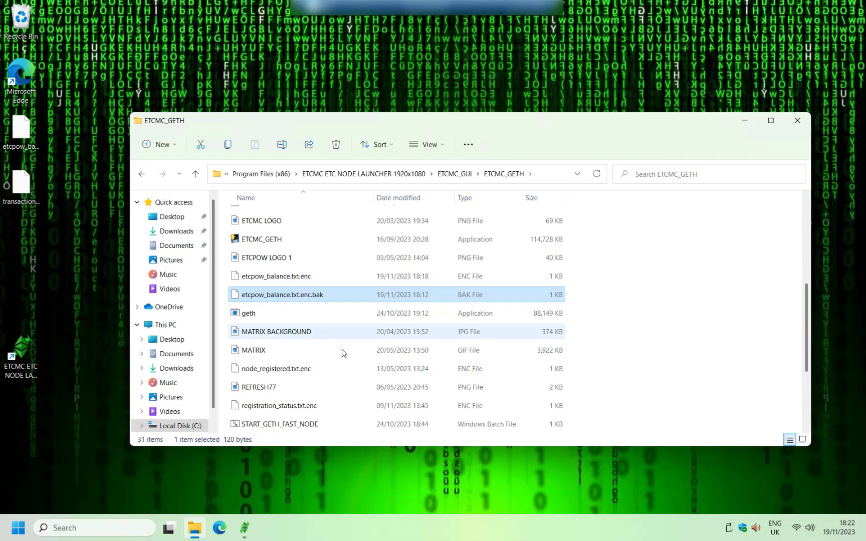
# Select transaction_count.txt.enc.bak, then relaunch the node launcher with administrator approval
pyautogui.scroll(-3)
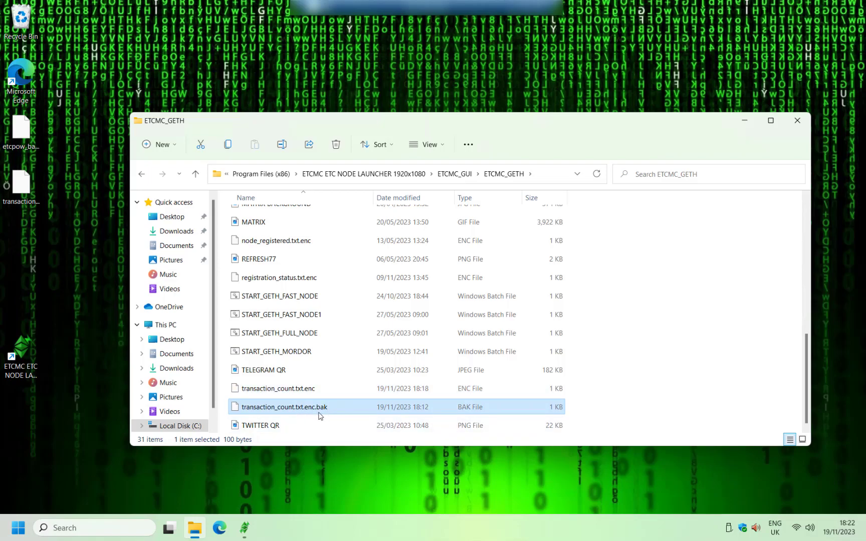
pyautogui.click(278, 388)
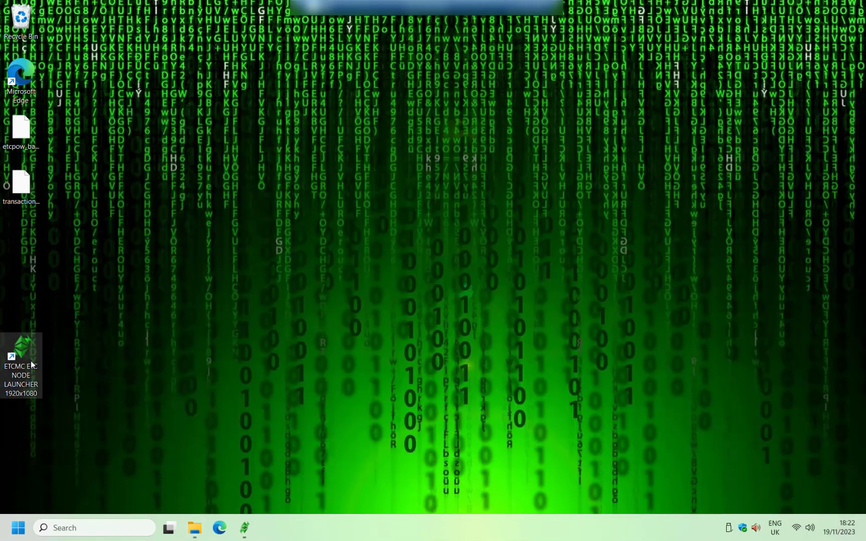
pyautogui.doubleClick(21, 352)
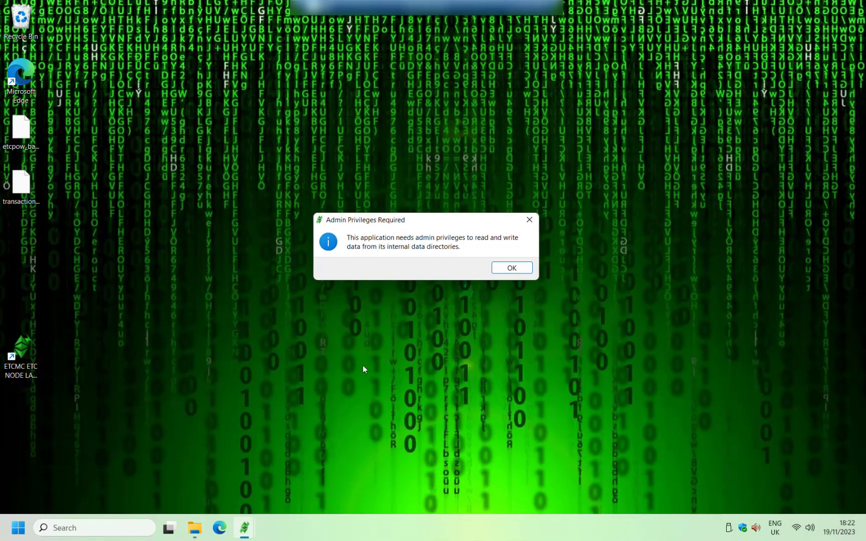
pyautogui.click(511, 267)
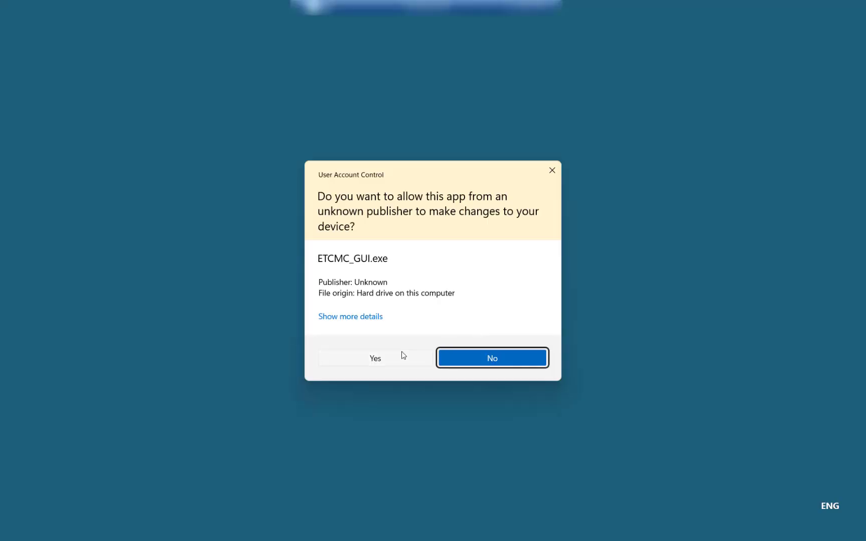
pyautogui.click(375, 358)
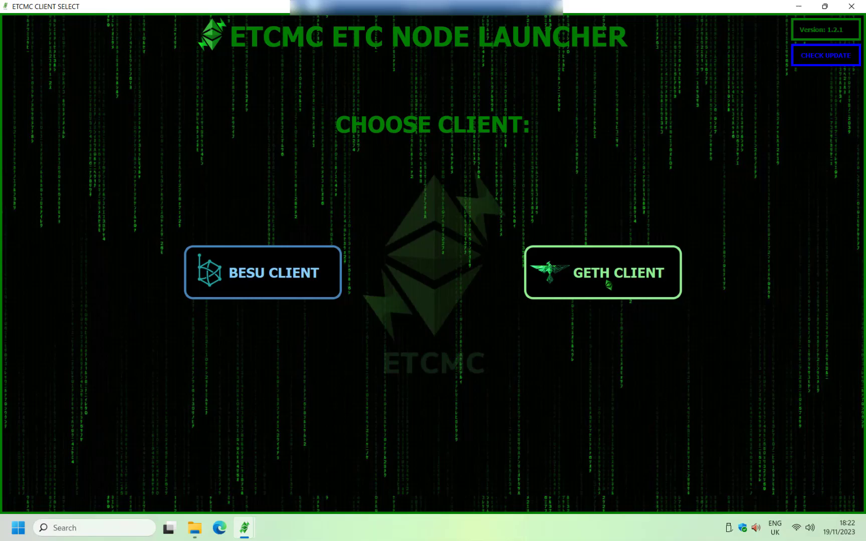
# Start GETH CLIENT and acknowledge its initializing notice to reach LOADING
pyautogui.click(602, 273)
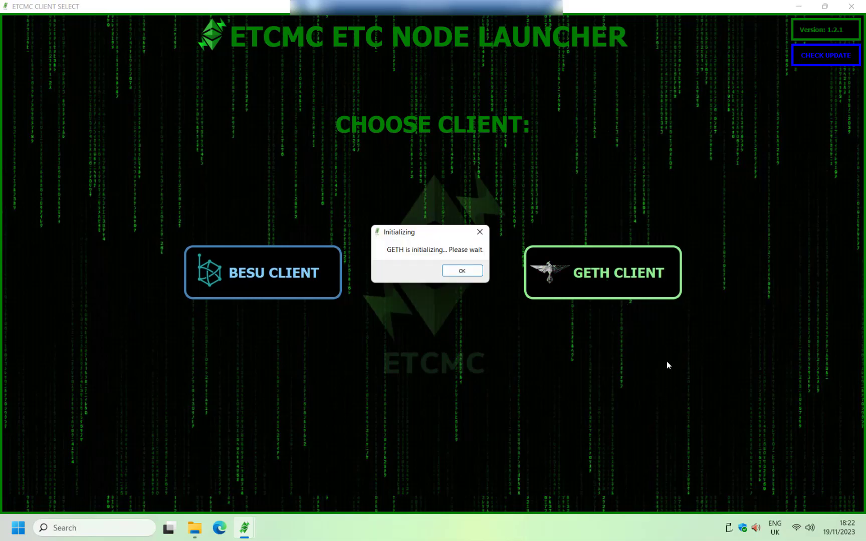
pyautogui.click(462, 271)
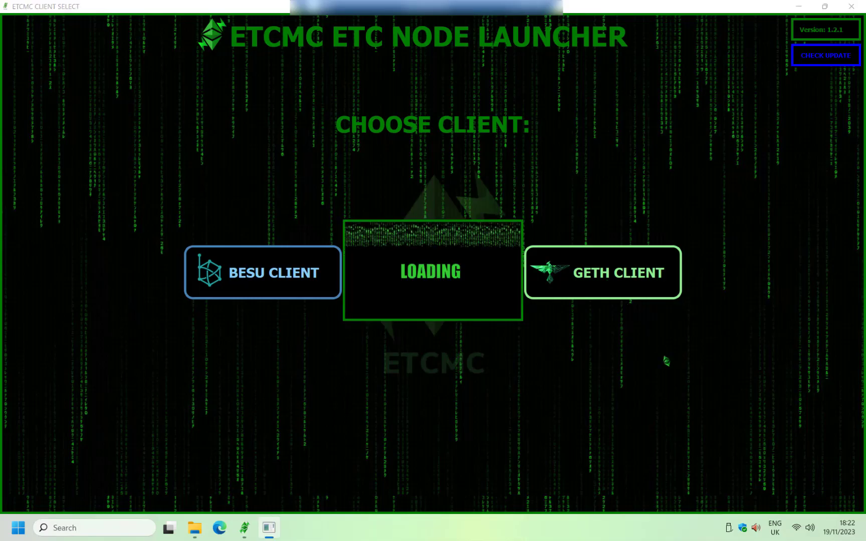